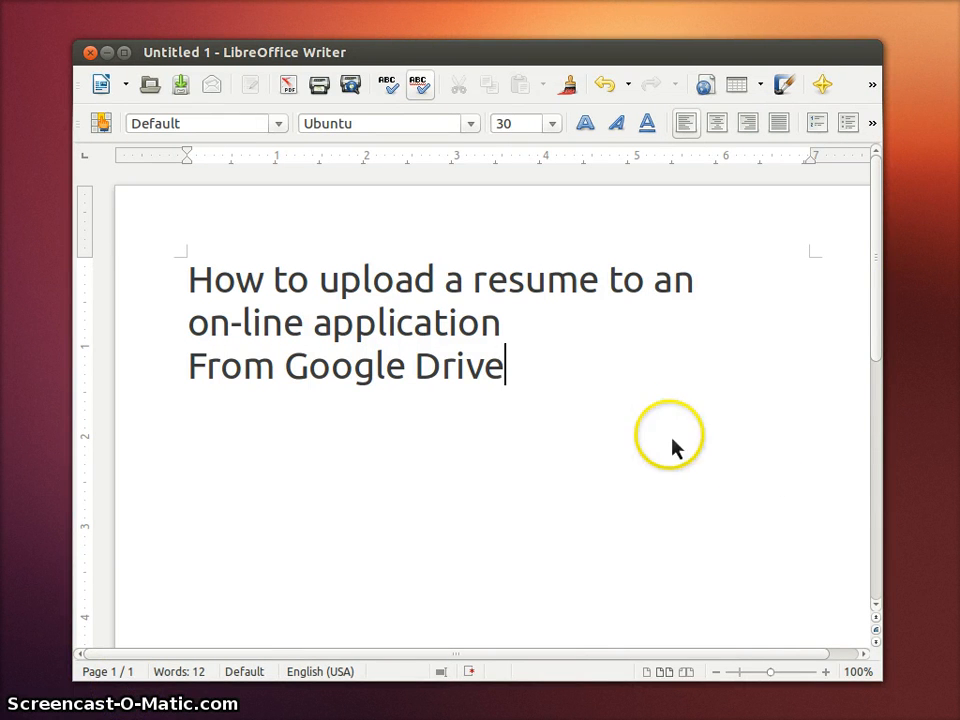
{"action": "mouse_move", "coordinate": [604, 390]}
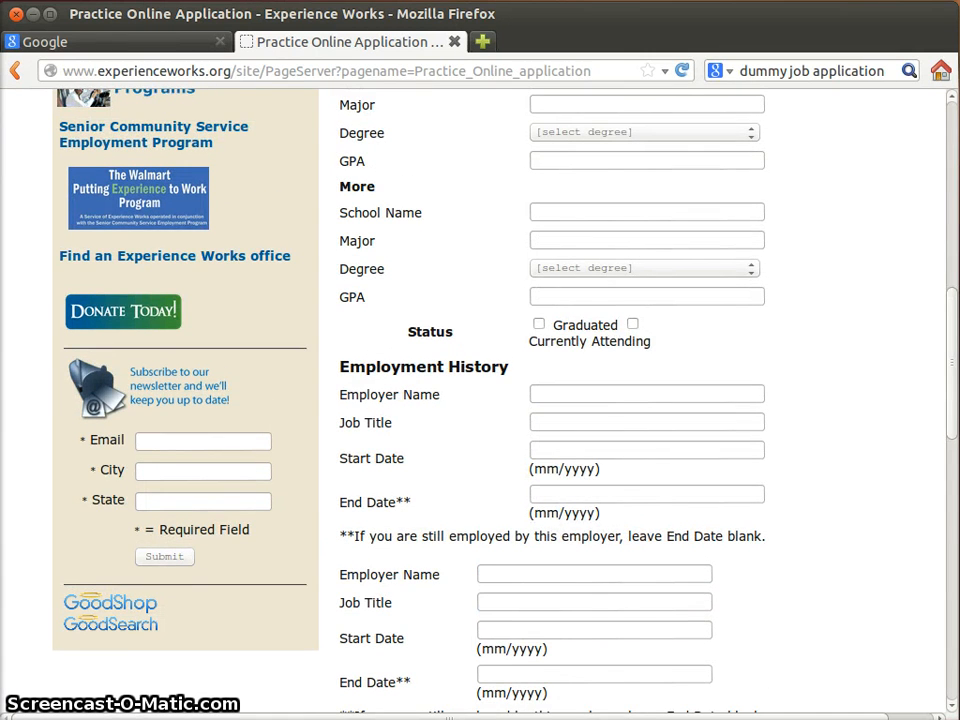
Scroll the application form down to its Resume section with Upload selected
{"action": "scroll", "scroll_direction": "down", "scroll_amount": 3}
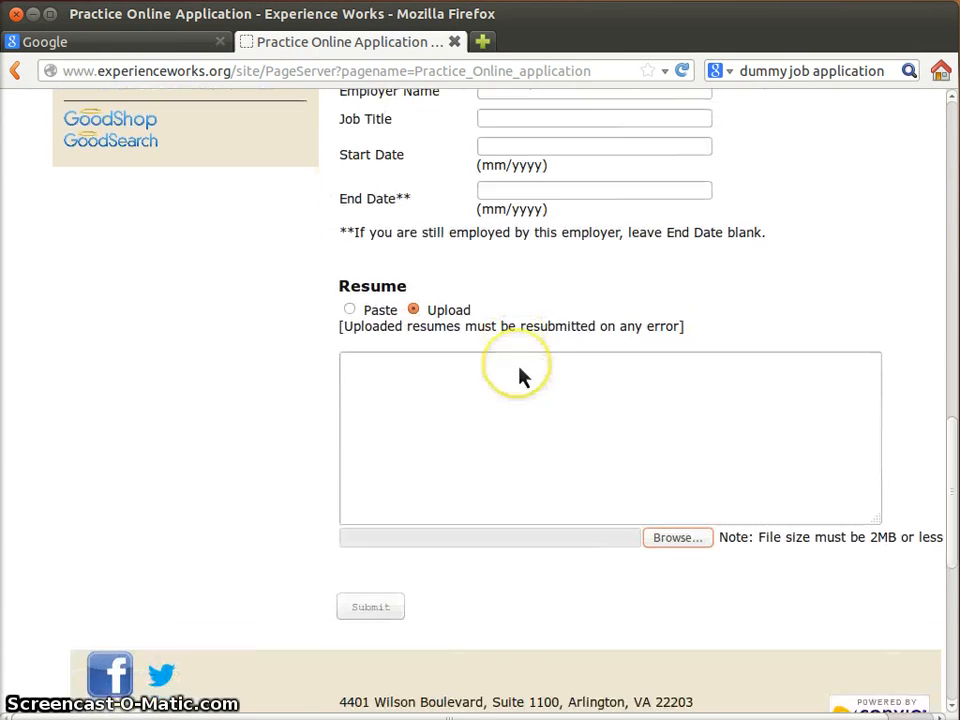
{"action": "scroll", "scroll_direction": "down", "scroll_amount": 3}
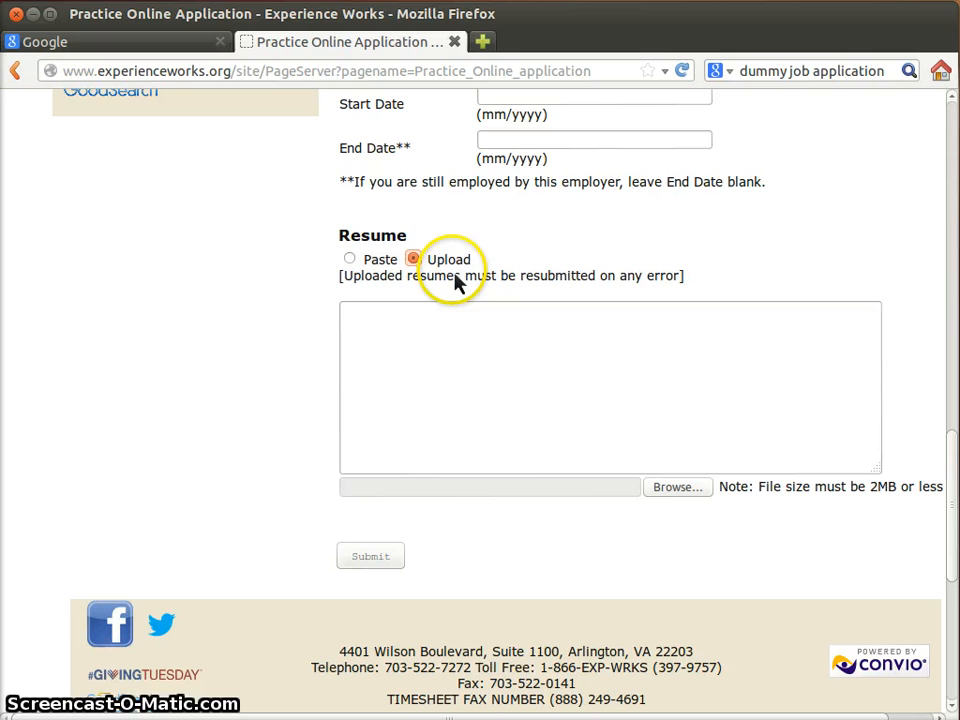
{"action": "mouse_move", "coordinate": [440, 236]}
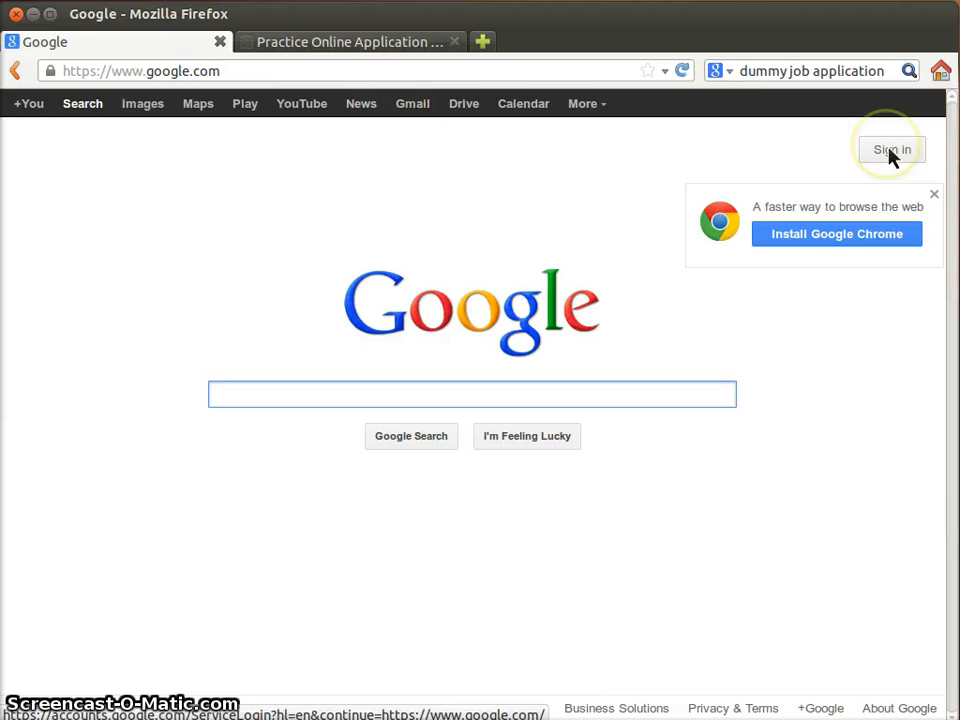
Sign in to the Google account from google.com with the entered email and password
{"action": "left_click", "coordinate": [890, 148]}
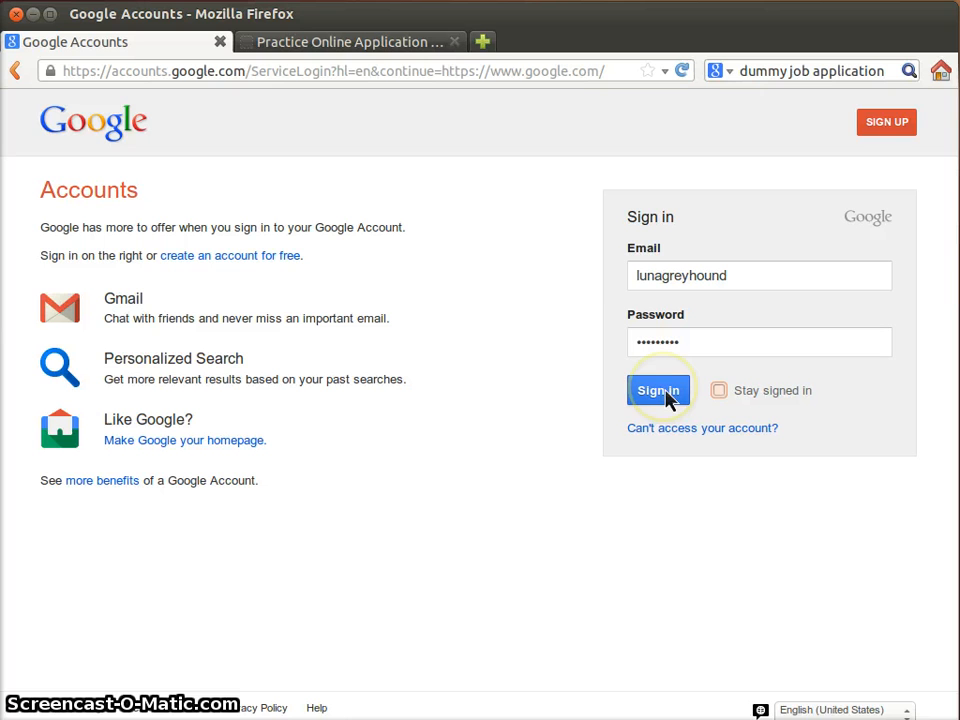
{"action": "left_click", "coordinate": [658, 390]}
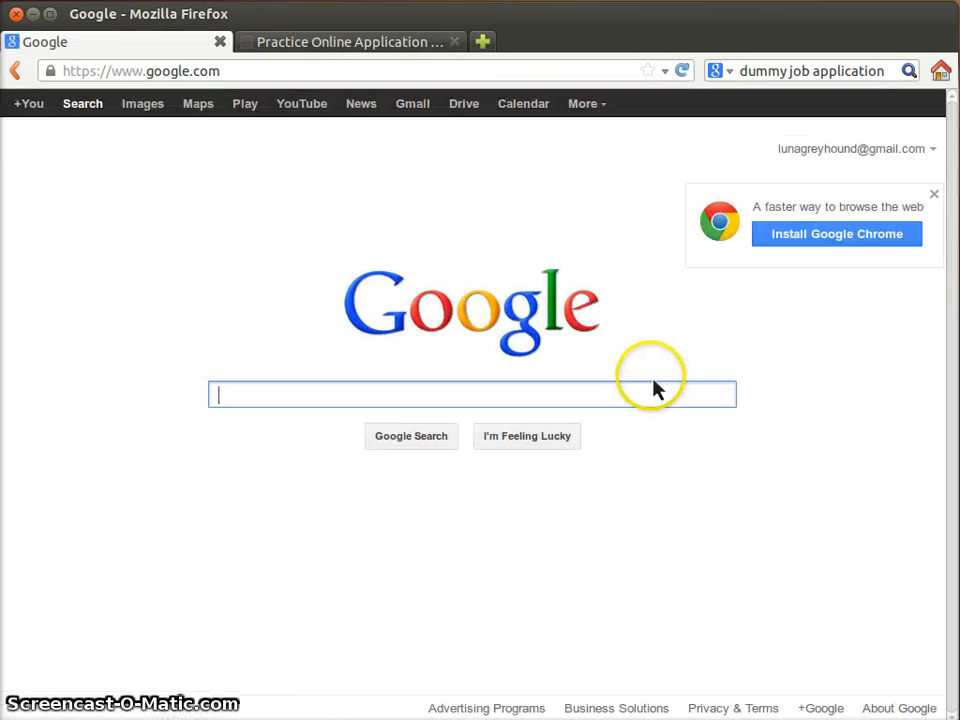
{"action": "mouse_move", "coordinate": [396, 284]}
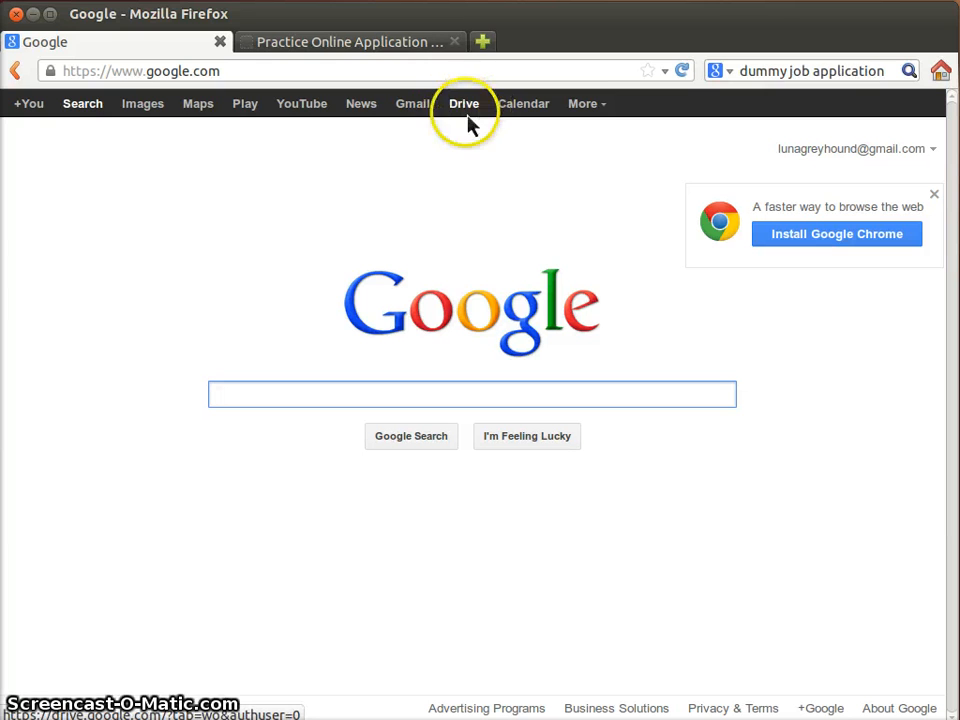
Open John-Doe-Resume from My Drive and bring up its File menu
{"action": "left_click", "coordinate": [464, 104]}
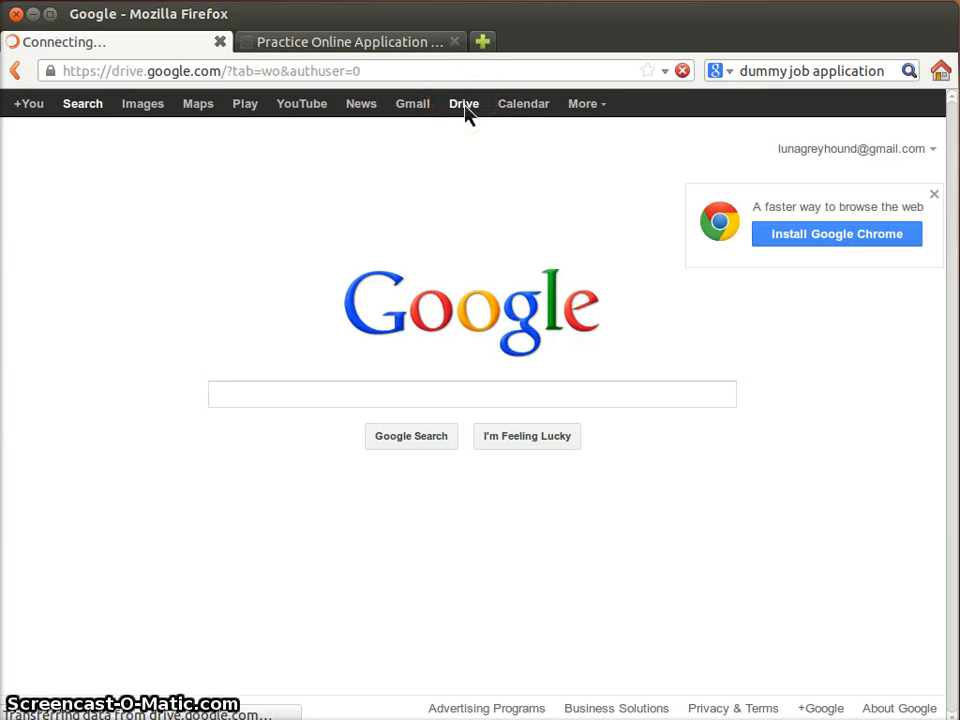
{"action": "left_click", "coordinate": [464, 104]}
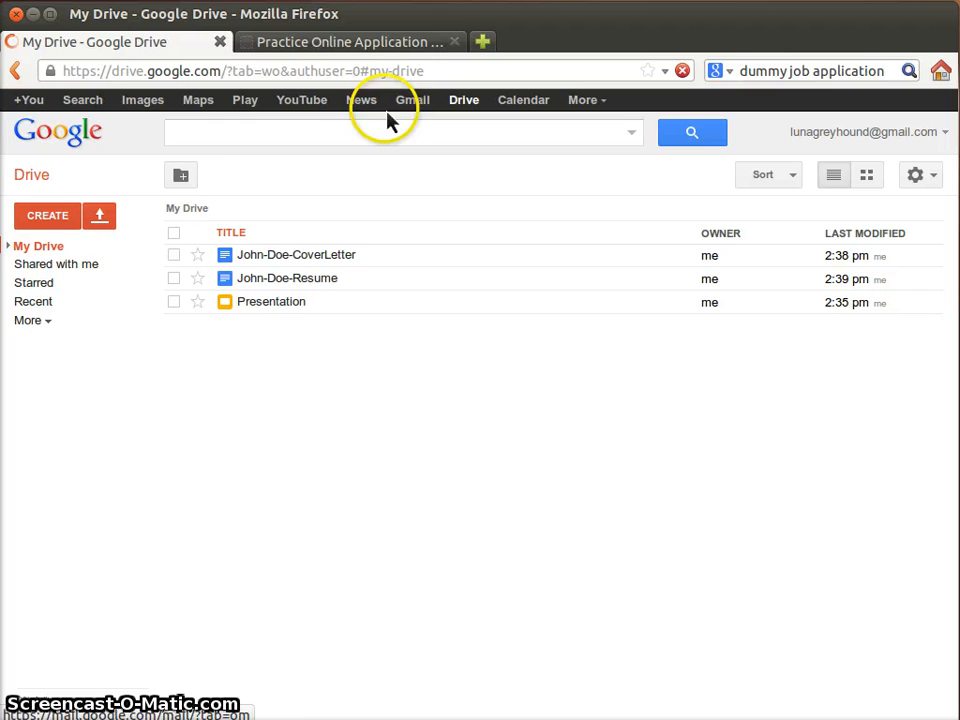
{"action": "left_click", "coordinate": [272, 300]}
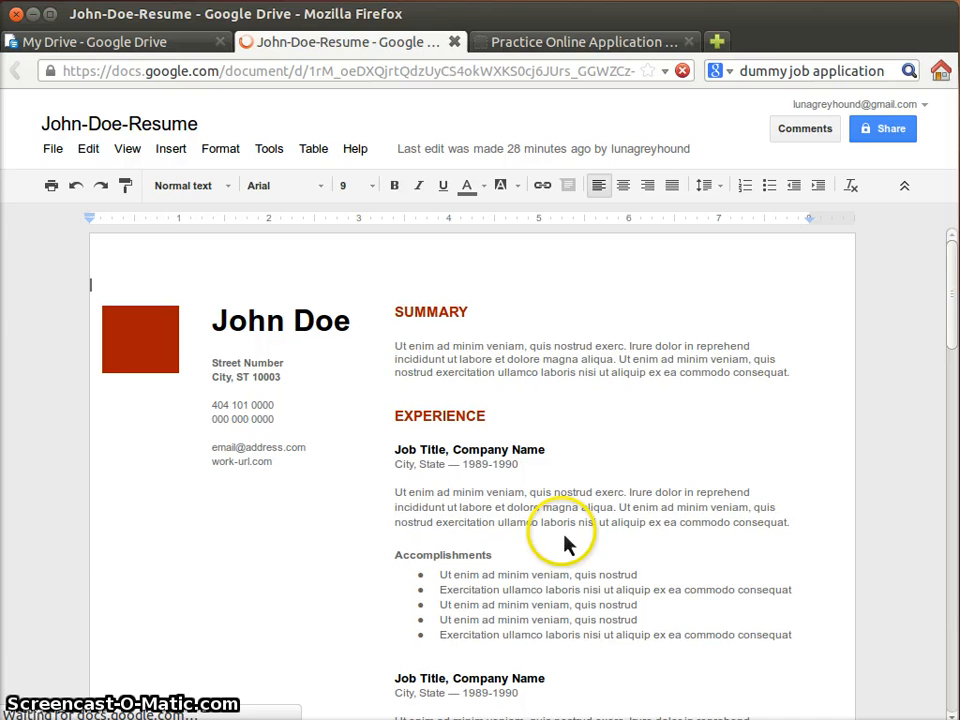
{"action": "left_click", "coordinate": [52, 148]}
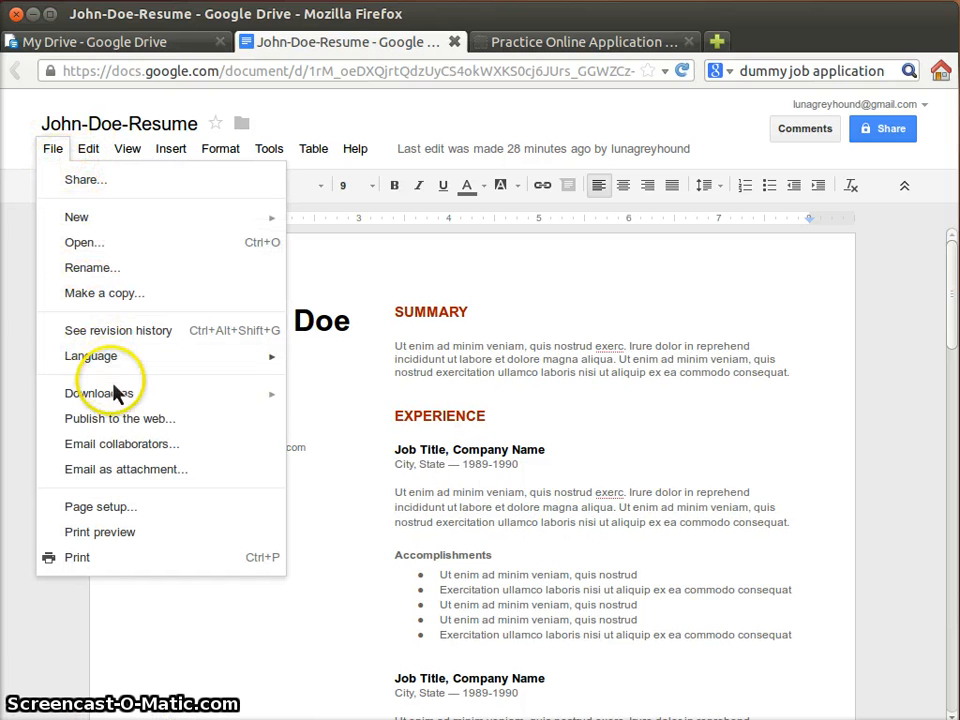
Download John-Doe-Resume as a PDF document and close the Downloads list
{"action": "left_click", "coordinate": [100, 392]}
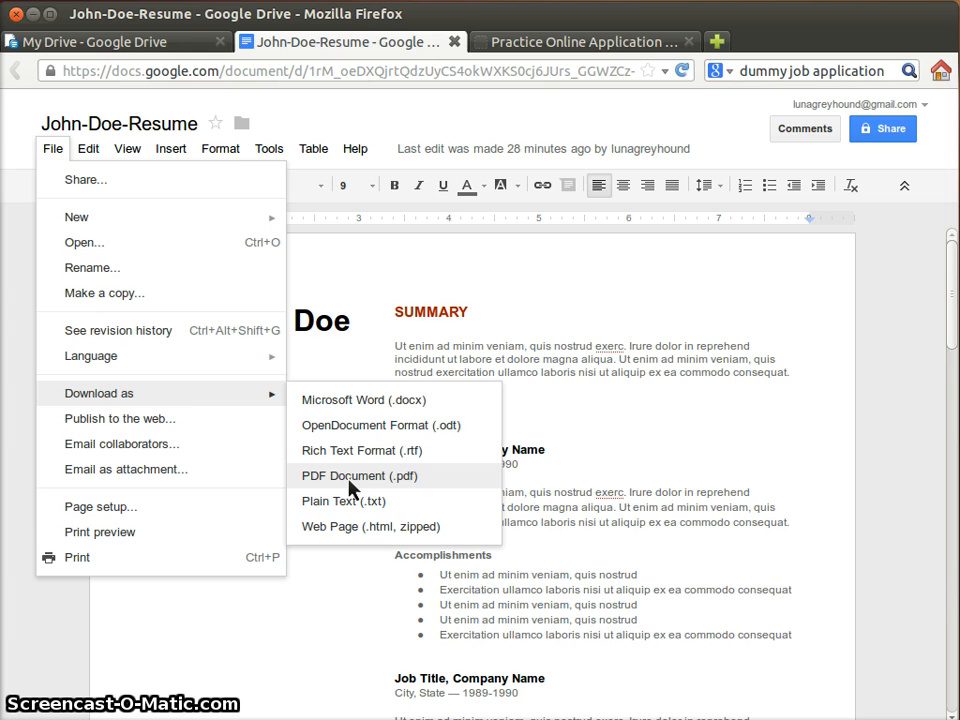
{"action": "left_click", "coordinate": [356, 476]}
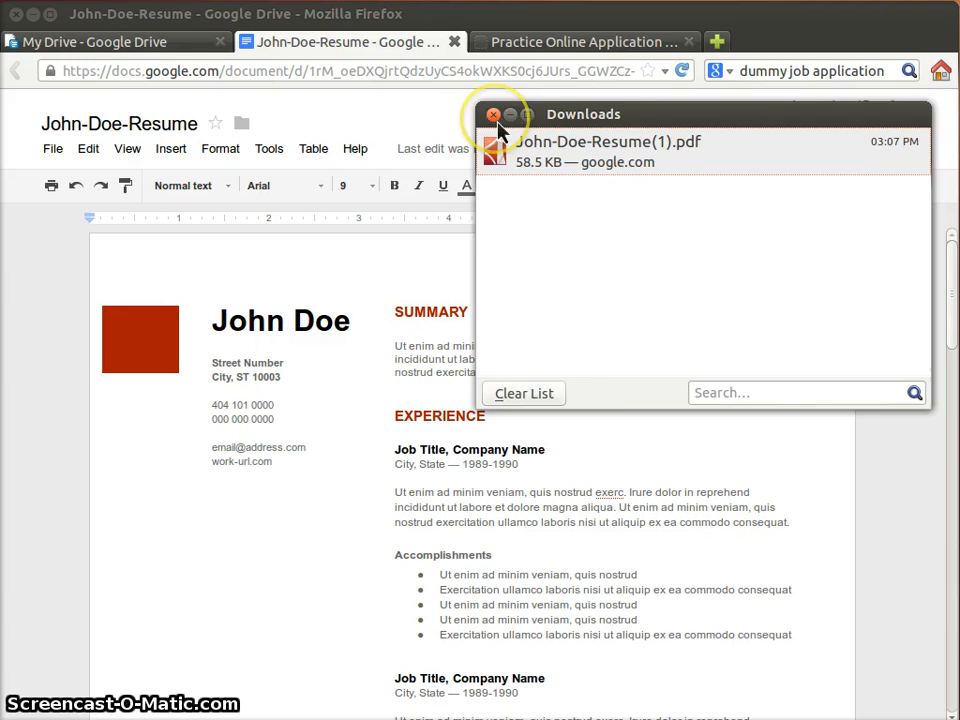
{"action": "left_click", "coordinate": [492, 114]}
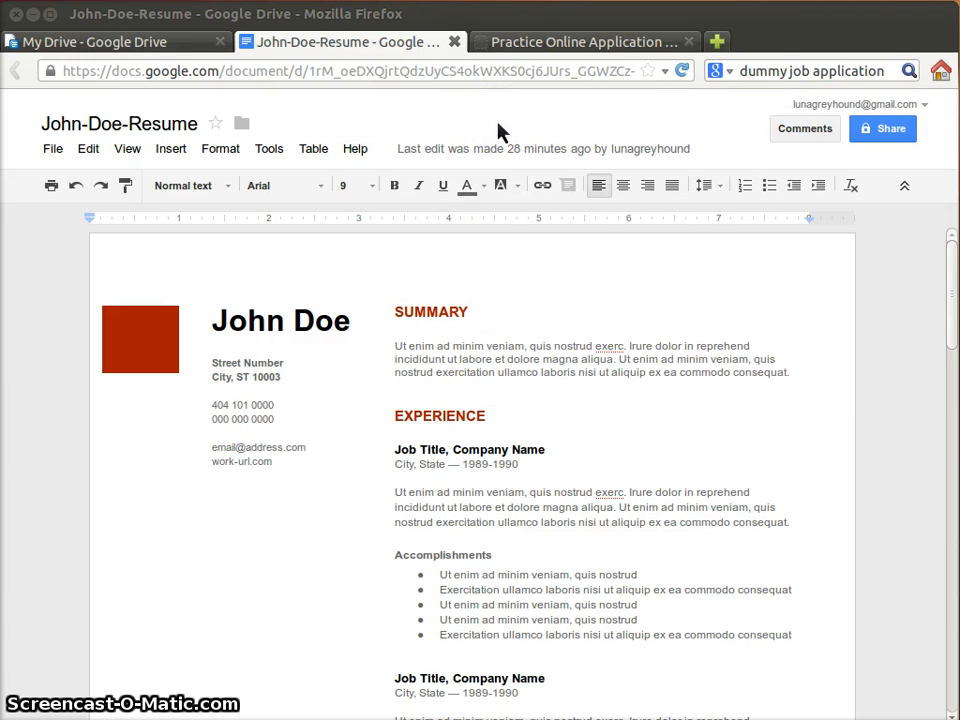
Return to the application and browse for a resume file in the Downloads folder
{"action": "left_click", "coordinate": [584, 42]}
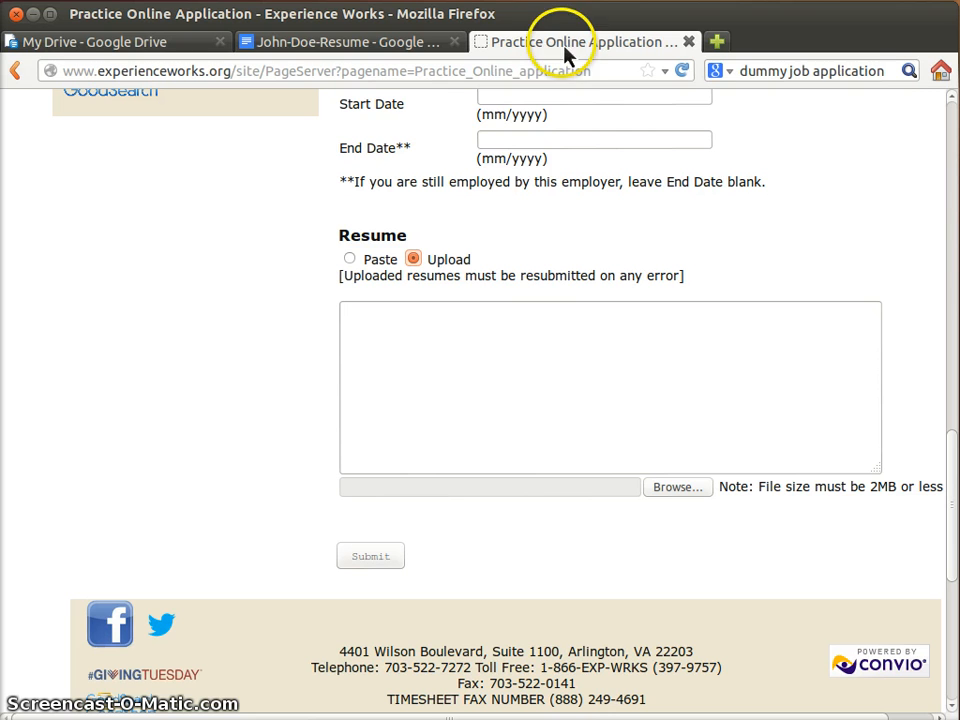
{"action": "mouse_move", "coordinate": [536, 304]}
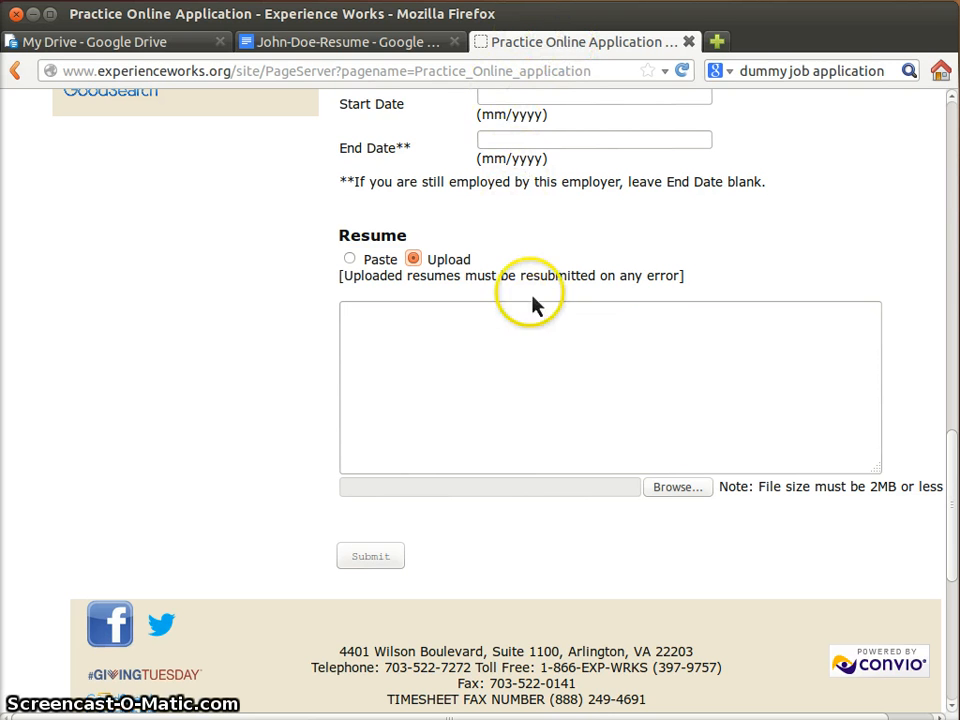
{"action": "mouse_move", "coordinate": [700, 490]}
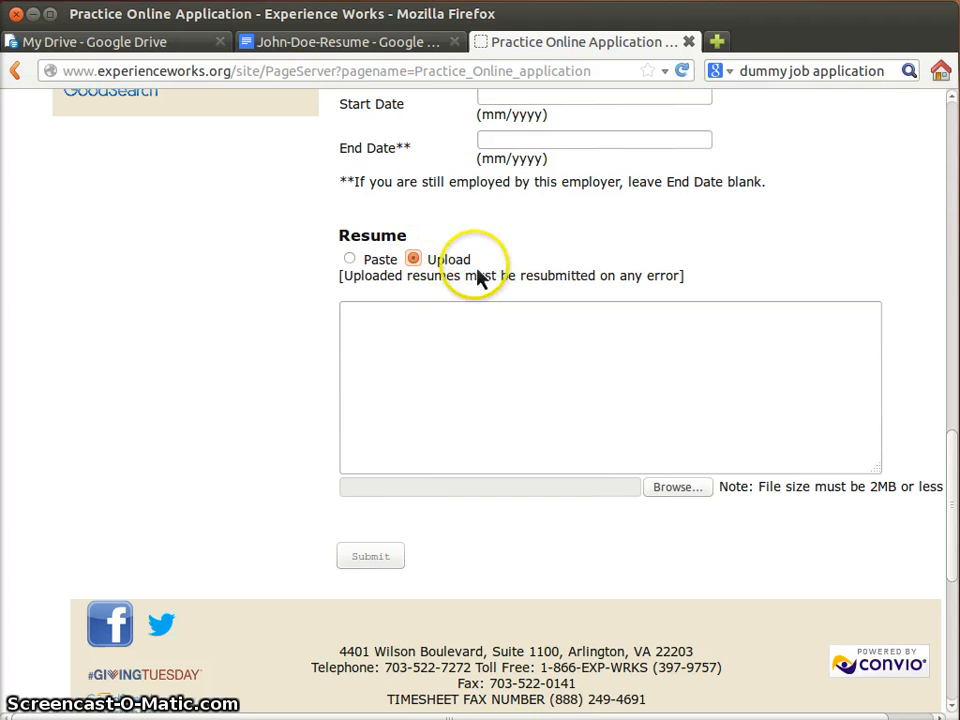
{"action": "mouse_move", "coordinate": [704, 500]}
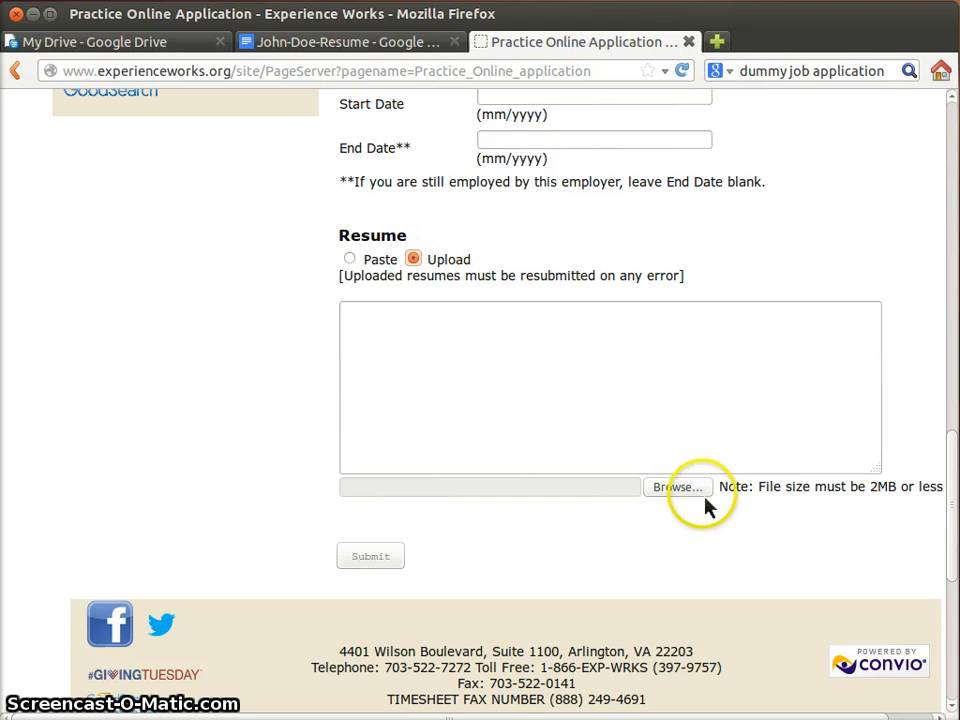
{"action": "left_click", "coordinate": [678, 486]}
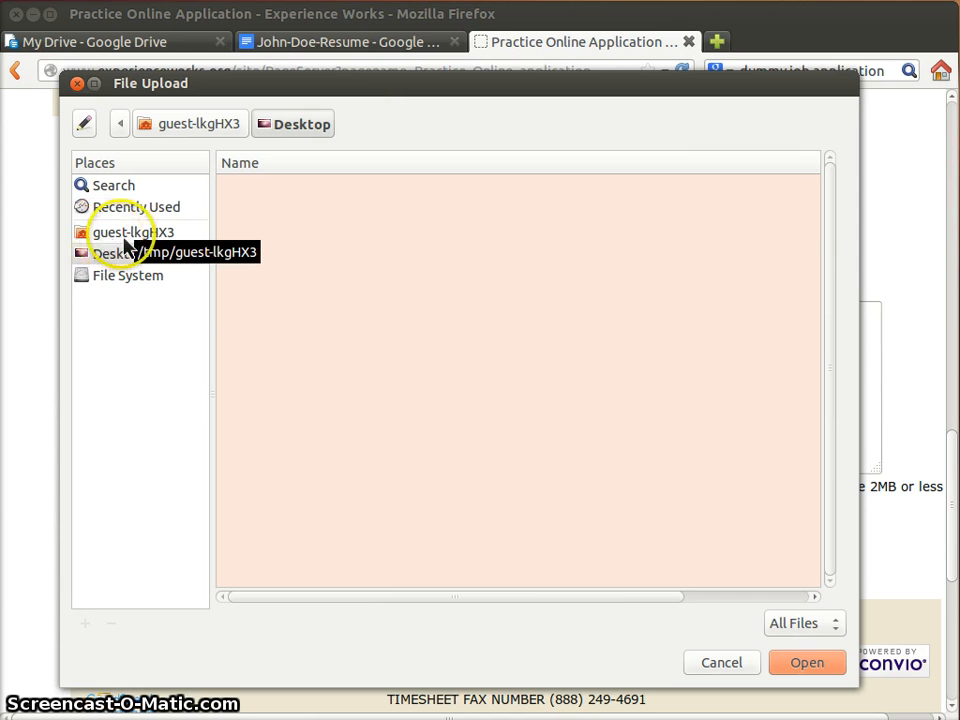
{"action": "left_click", "coordinate": [130, 232]}
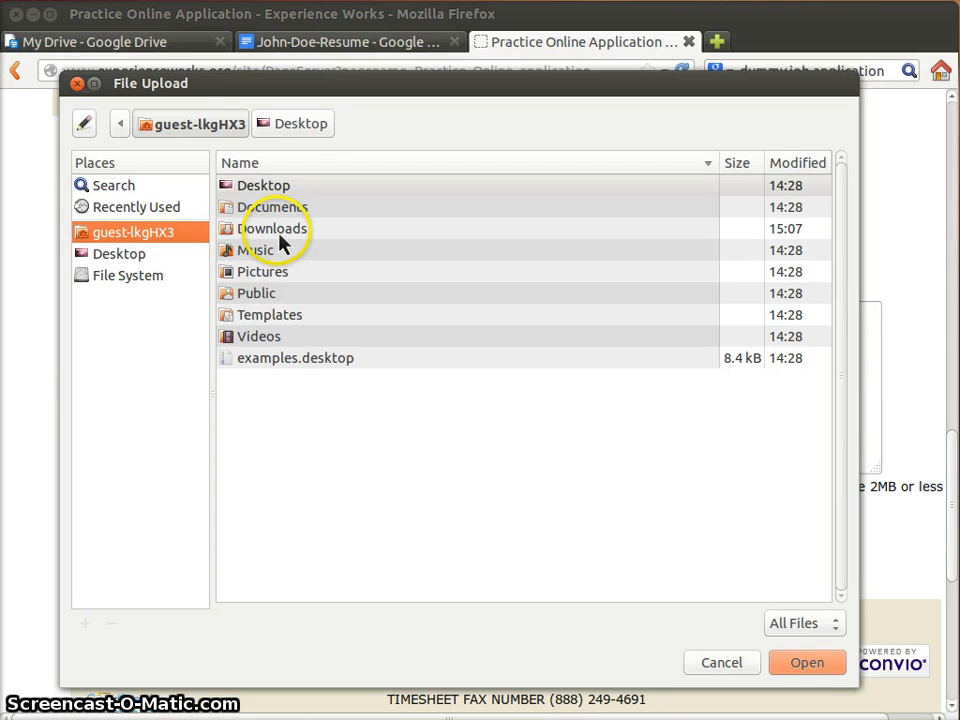
{"action": "left_click", "coordinate": [272, 228]}
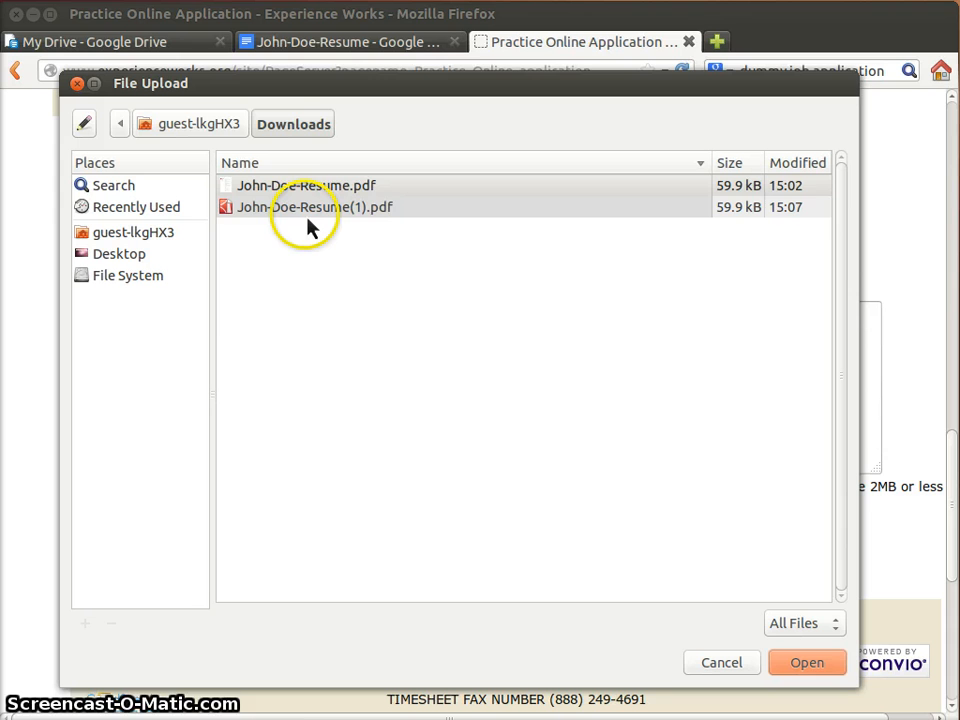
Attach John-Doe-Resume(1).pdf to the Resume upload field and keep it
{"action": "left_click", "coordinate": [316, 206]}
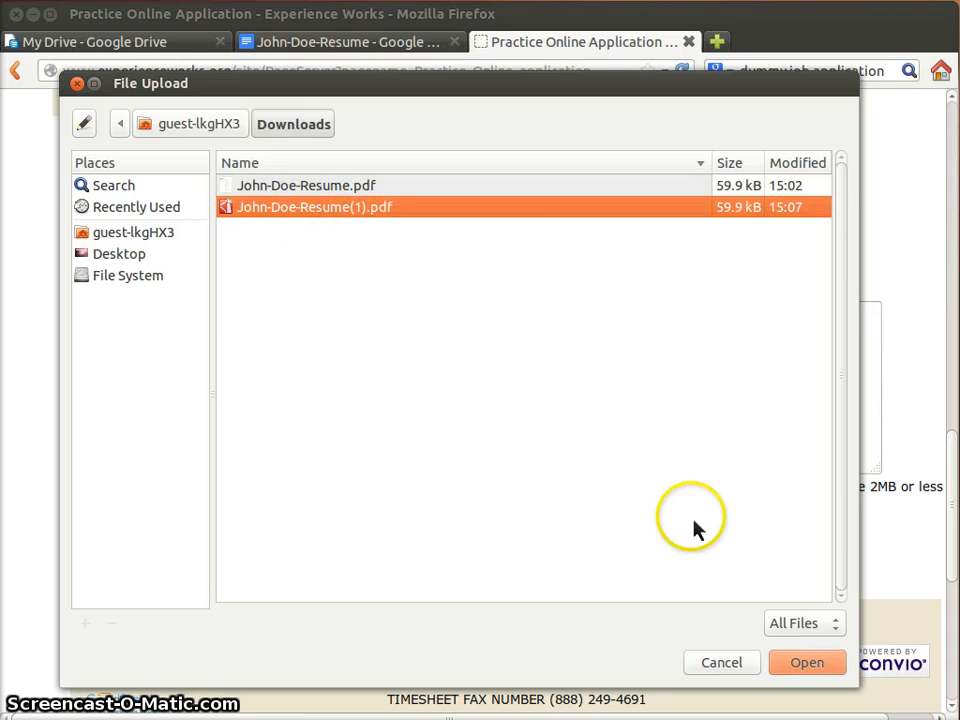
{"action": "left_click", "coordinate": [808, 662]}
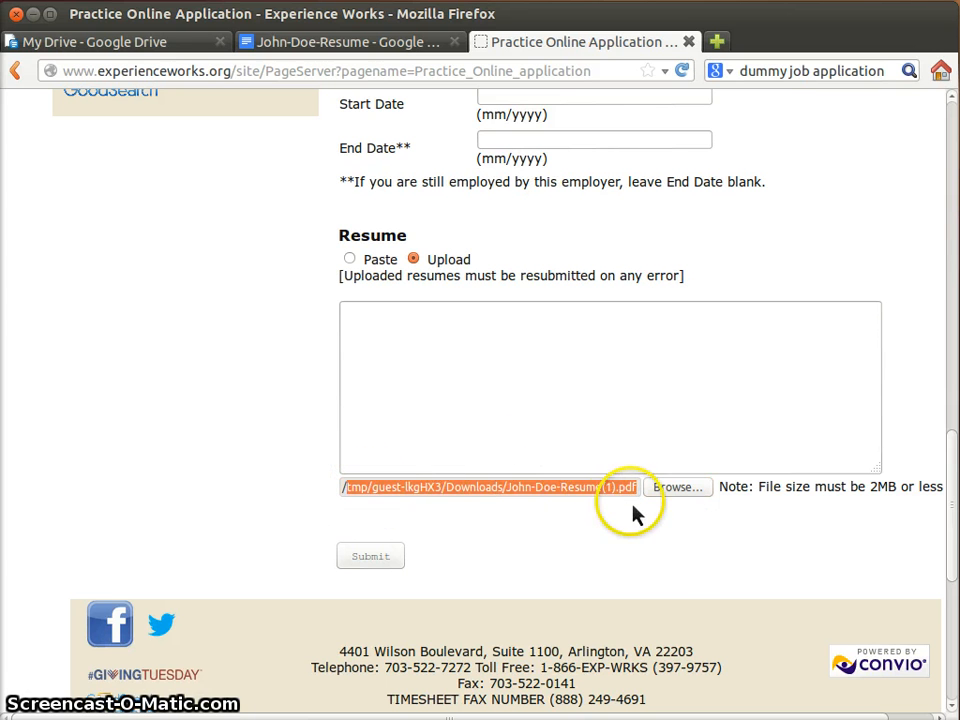
{"action": "left_click", "coordinate": [680, 488]}
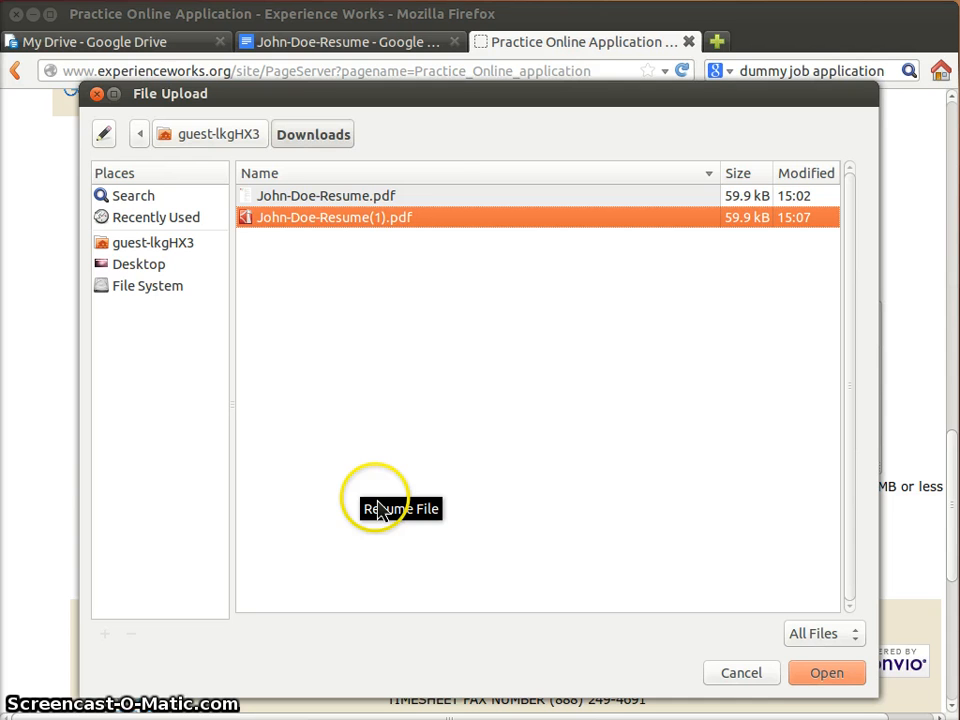
{"action": "left_click", "coordinate": [826, 672]}
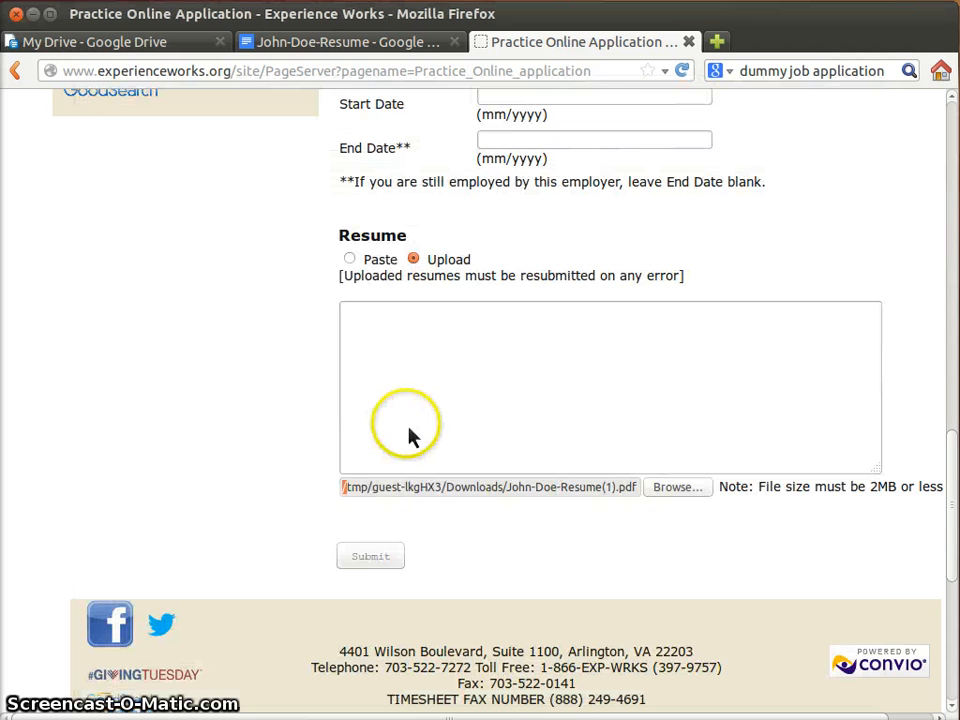
{"action": "mouse_move", "coordinate": [380, 570]}
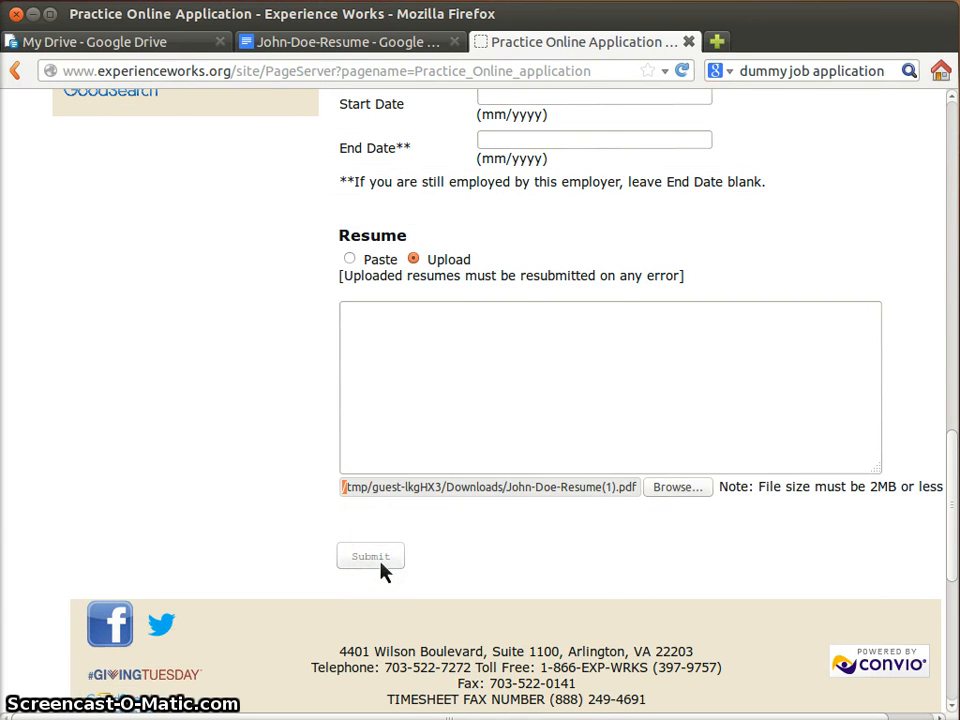
Submit the Experience Works application with the resume attached
{"action": "left_click", "coordinate": [370, 556]}
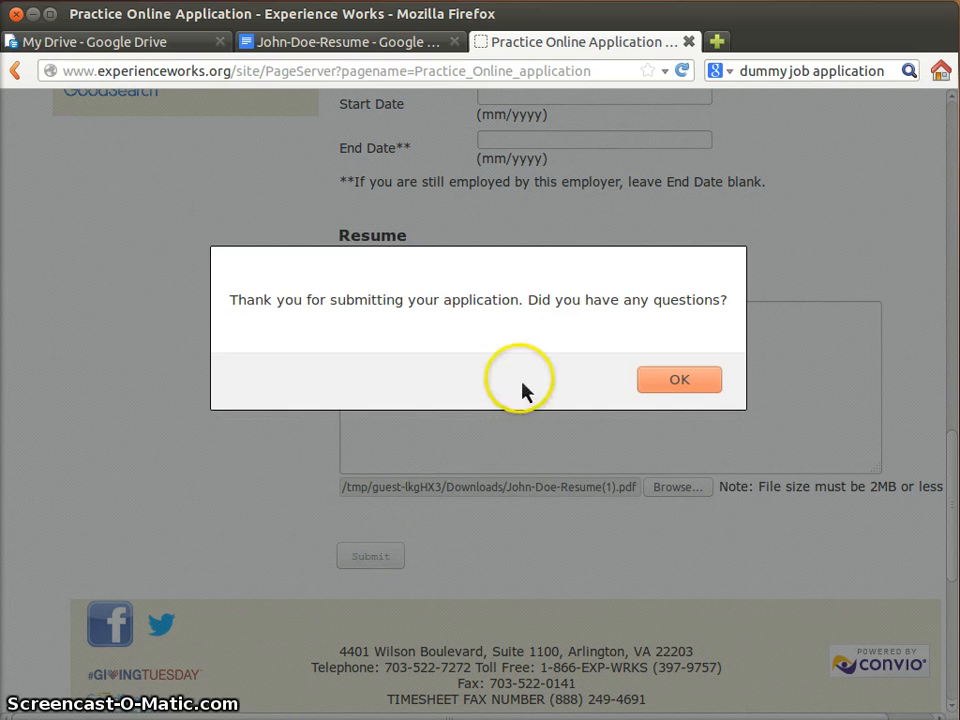
{"action": "mouse_move", "coordinate": [610, 464]}
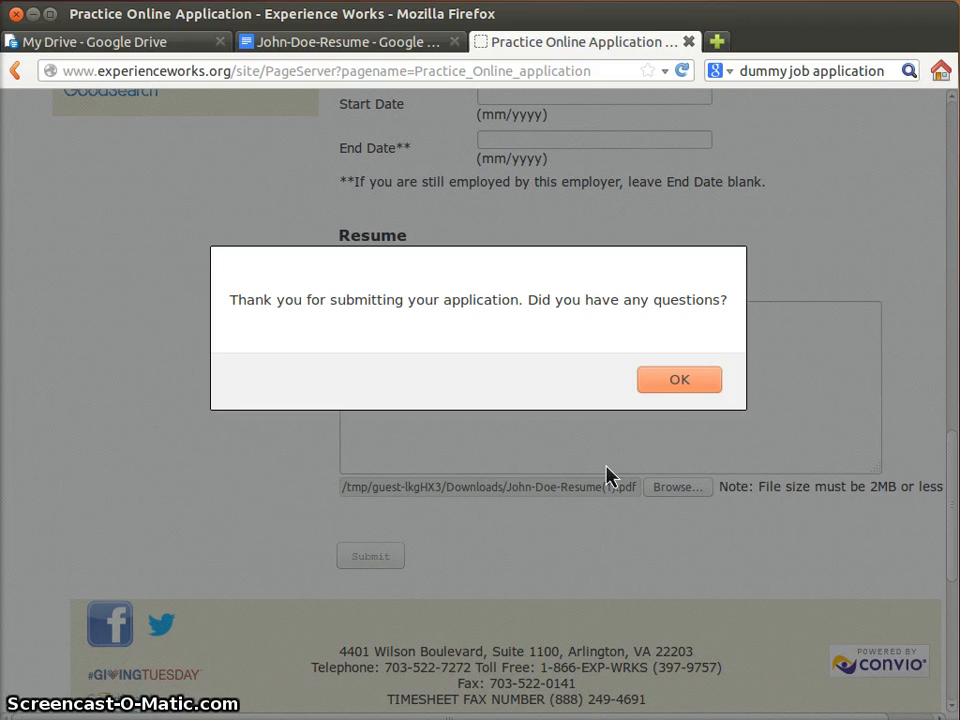
{"action": "mouse_move", "coordinate": [670, 440]}
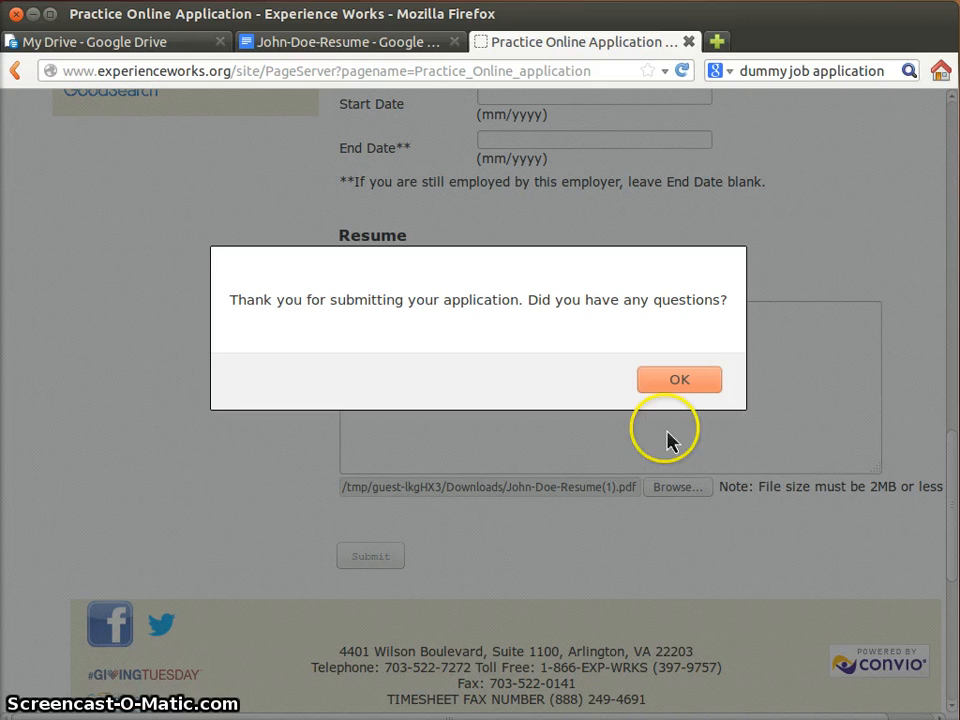
{"action": "mouse_move", "coordinate": [688, 418]}
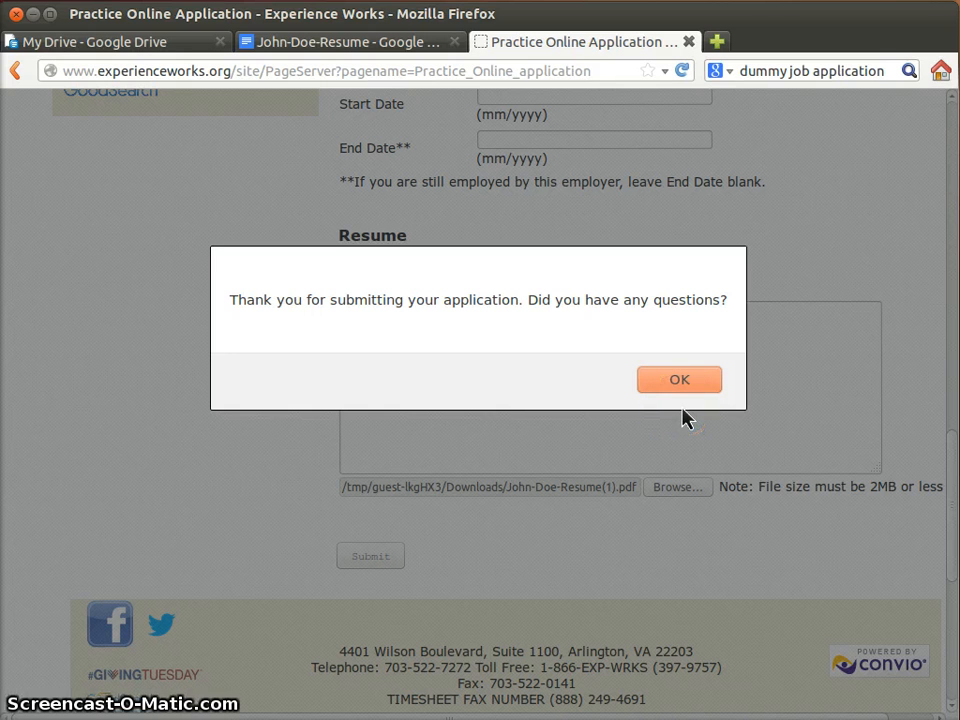